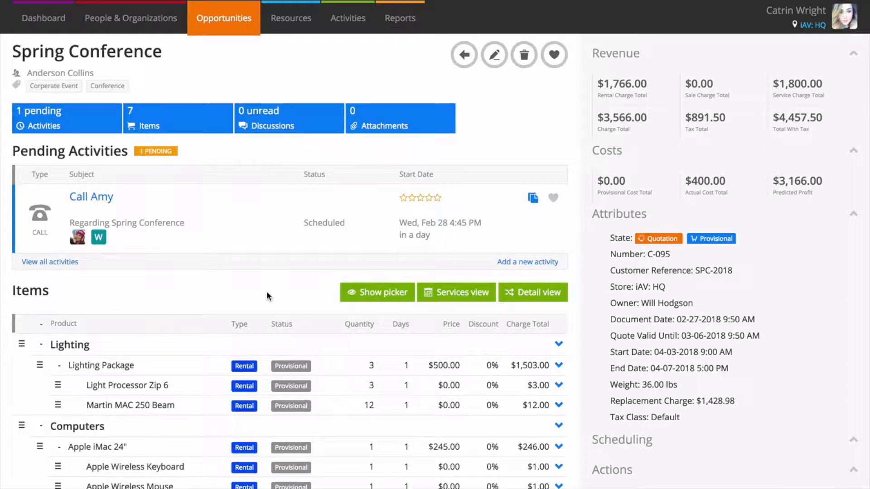
- List all available products in the picker for the Spring Conference opportunity
left_click(377, 292)
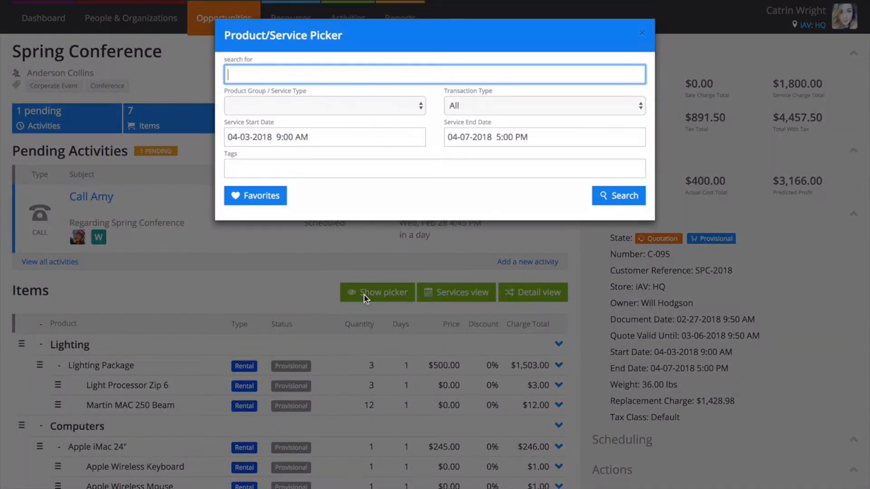
left_click(618, 196)
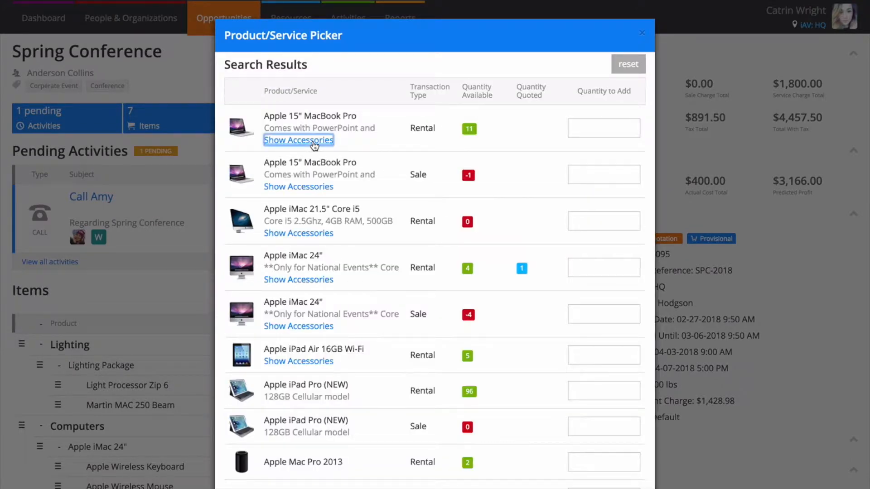
- Add one rental Apple 15" MacBook Pro with its mouse, charger and headphones accessories from the picker
left_click(298, 140)
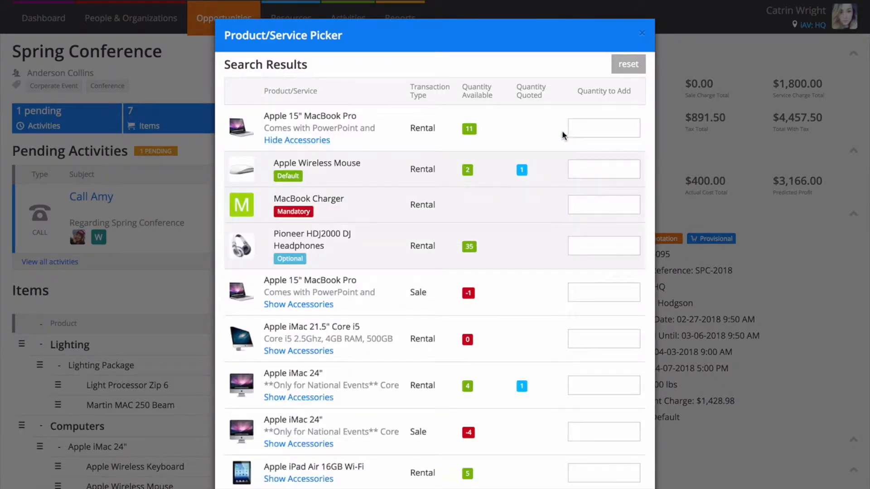
left_click(604, 128)
type("1")
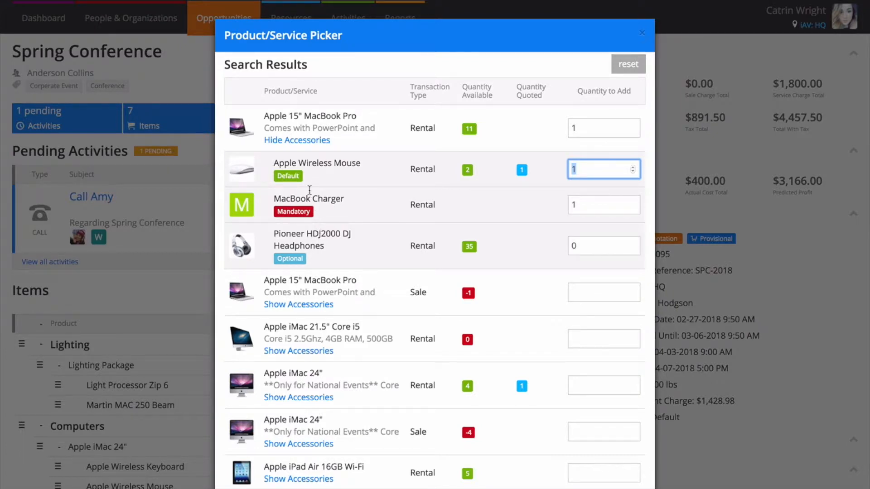
mouse_move(319, 185)
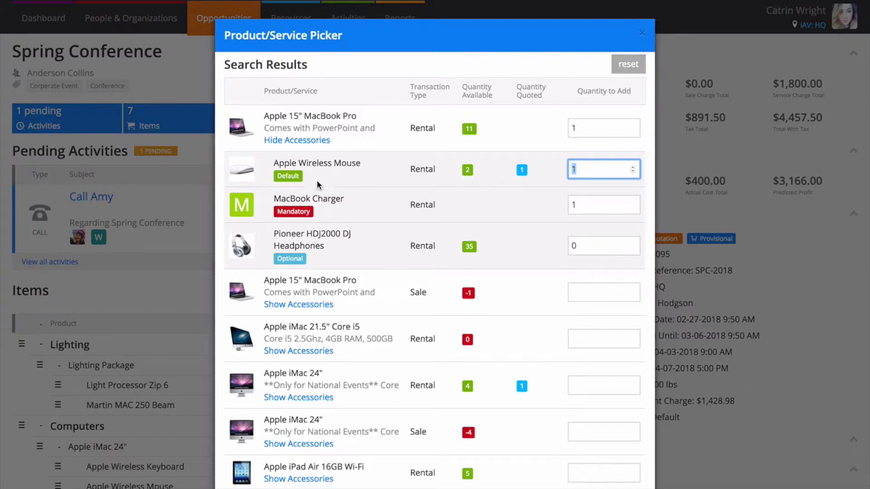
mouse_move(319, 181)
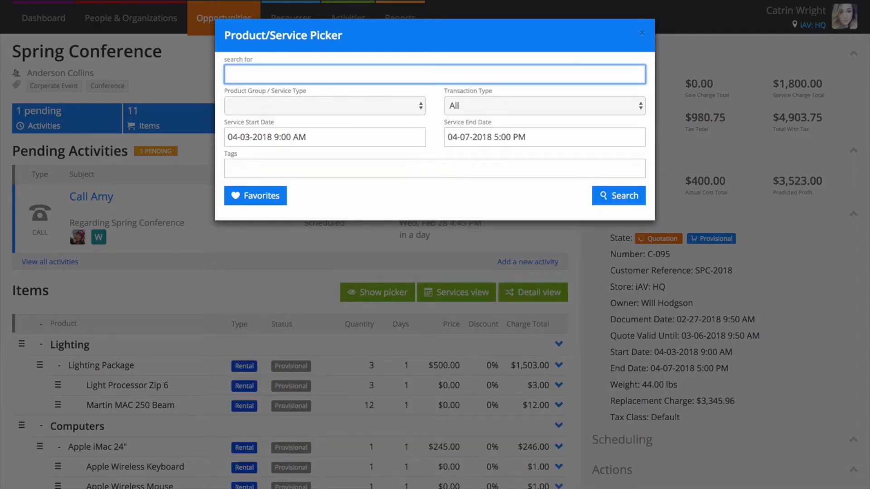
left_click(642, 33)
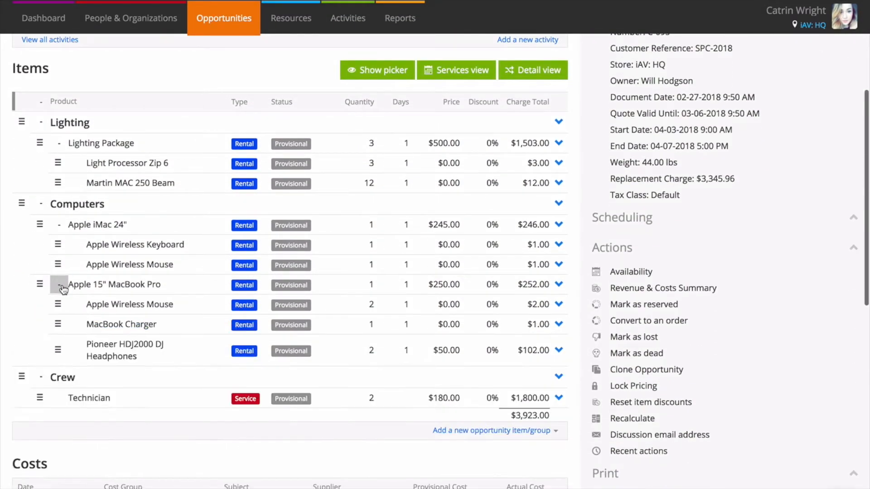
left_click(59, 284)
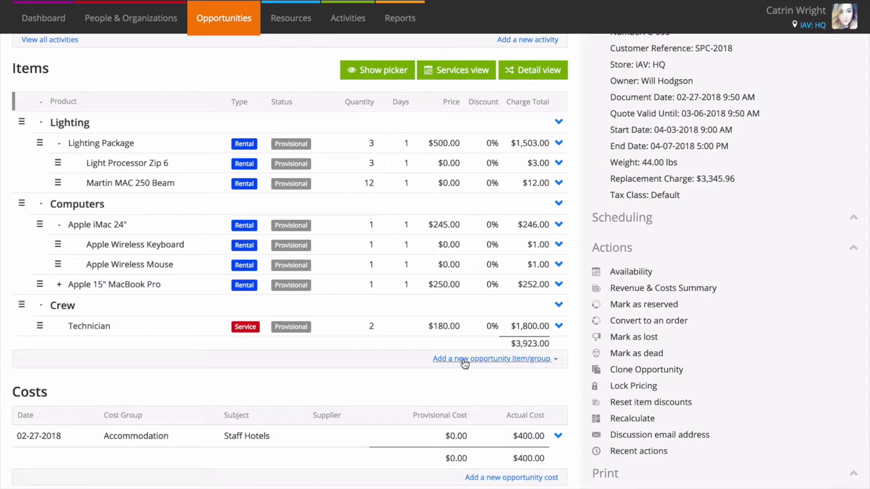
- Start a new opportunity item and choose Apple 15" MacBook Pro by searching 'appl'
left_click(492, 359)
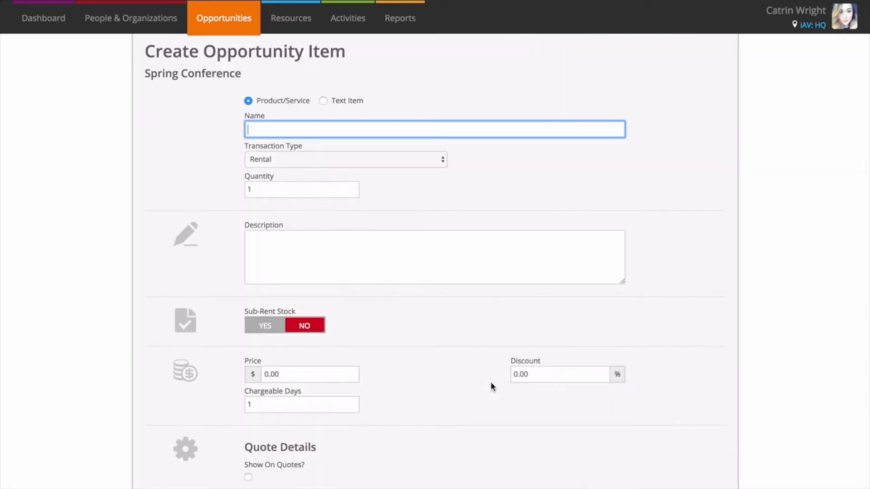
type("apple 15\" MacBook Pro")
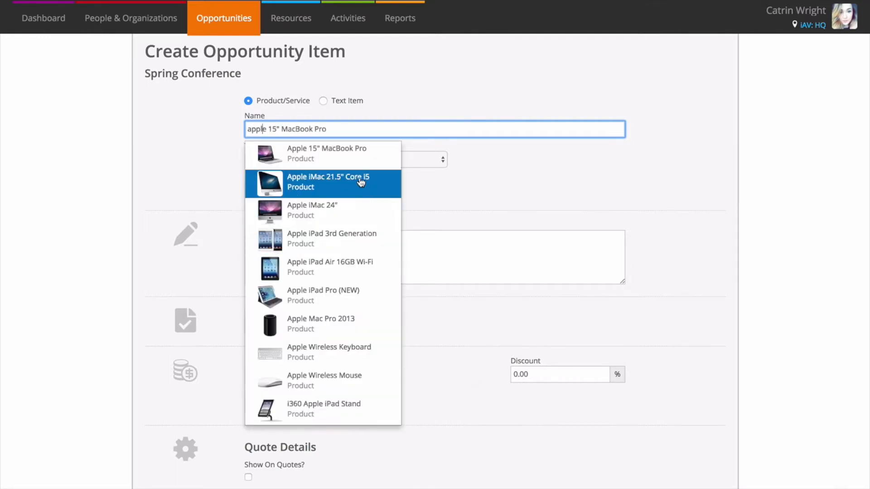
left_click(327, 153)
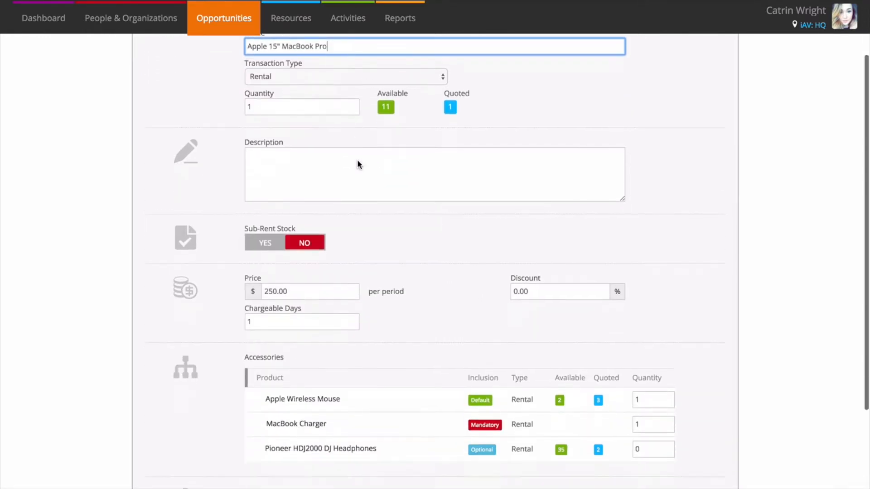
- Set accessory quantities (two mice, charger, two headphones) and create the second MacBook Pro item
scroll("down", 3)
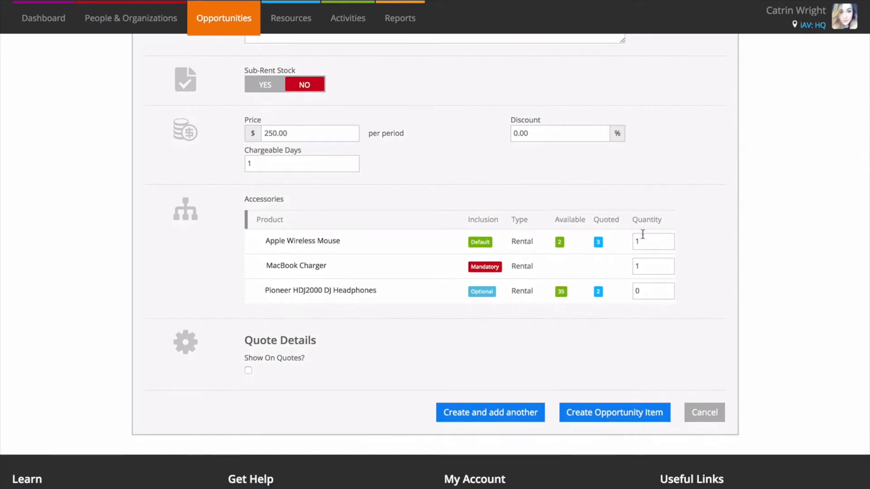
left_click(649, 241)
type("2")
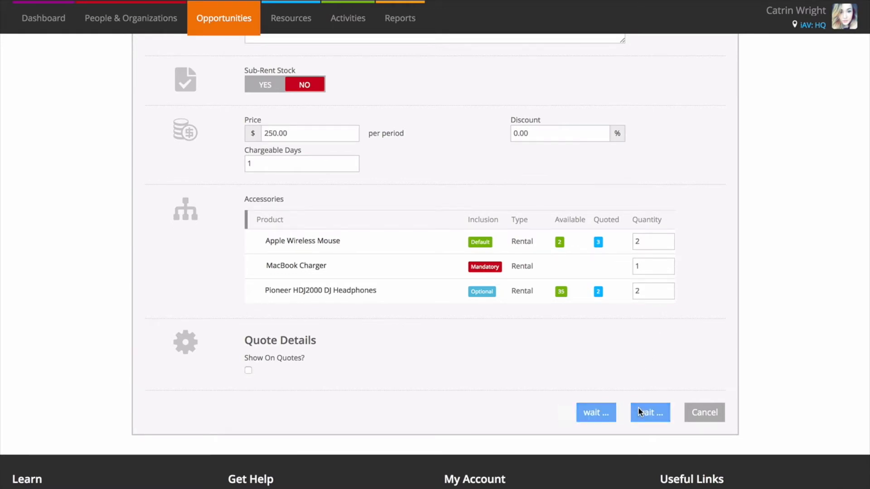
left_click(651, 412)
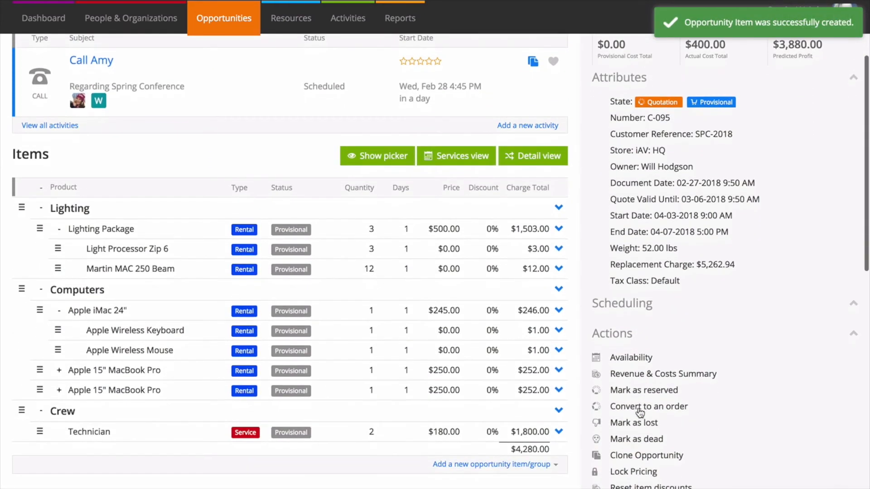
left_click(58, 390)
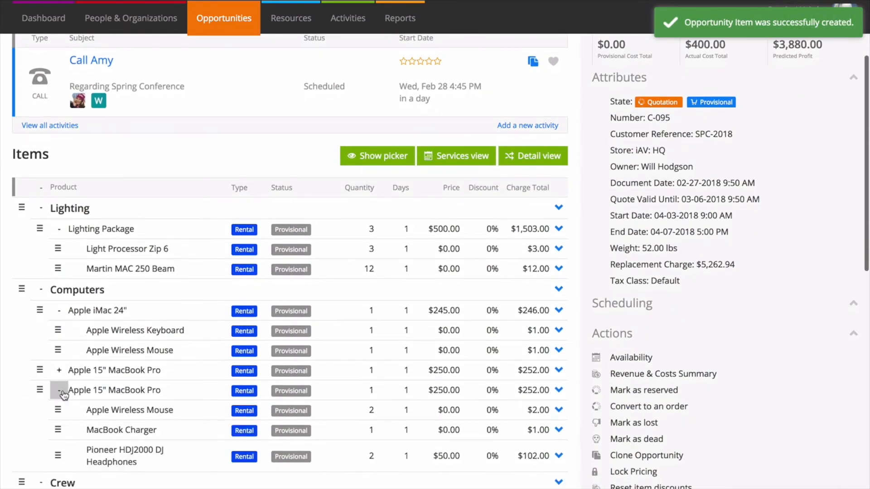